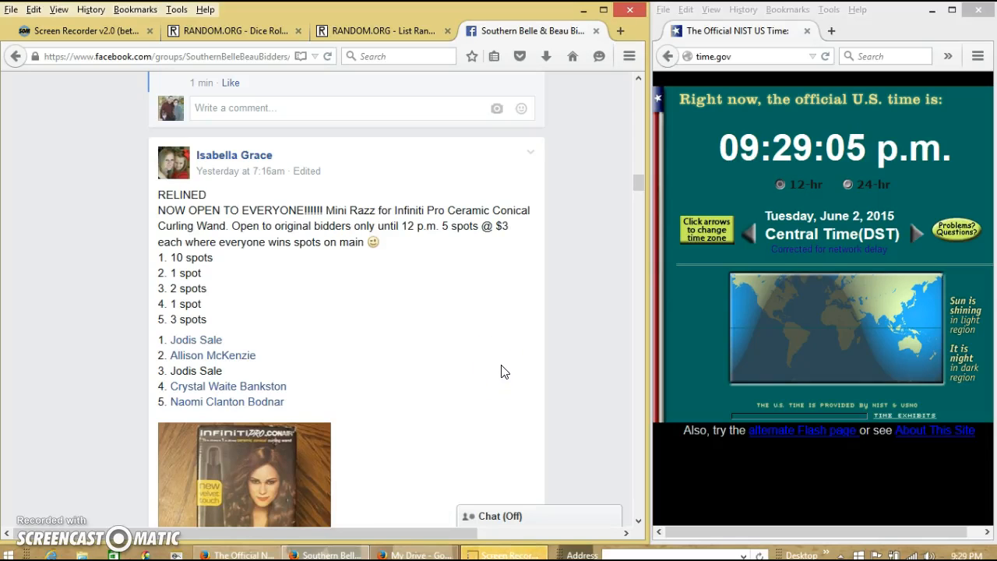
mouse_move(397, 333)
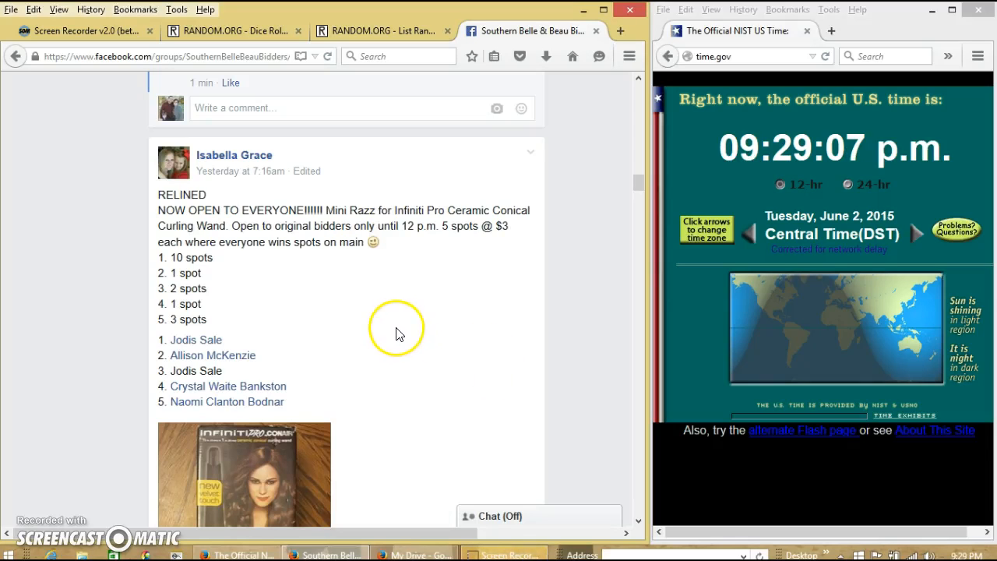
Select and copy the five numbered bidder names from the Facebook raffle post
scroll(down, 3)
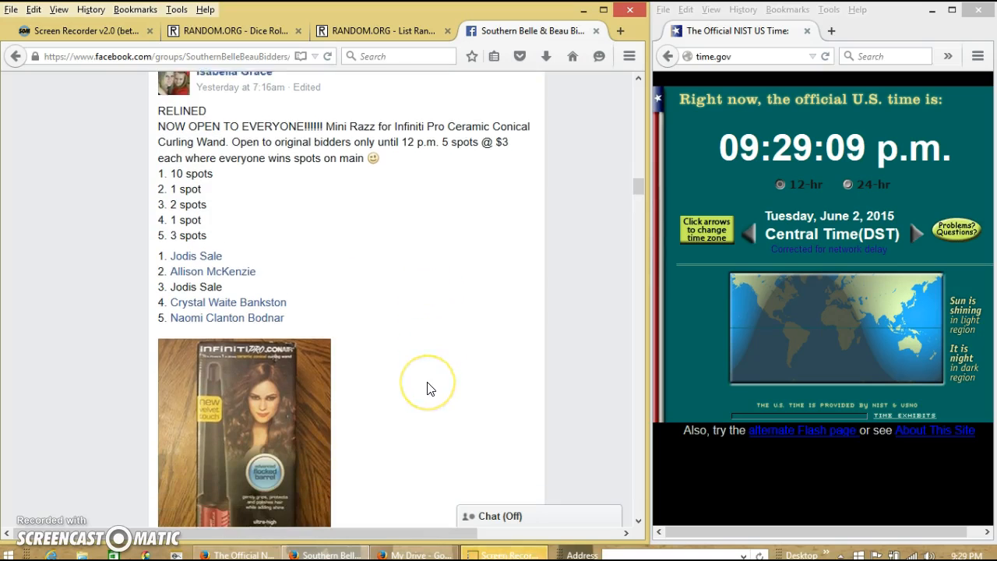
scroll(down, 3)
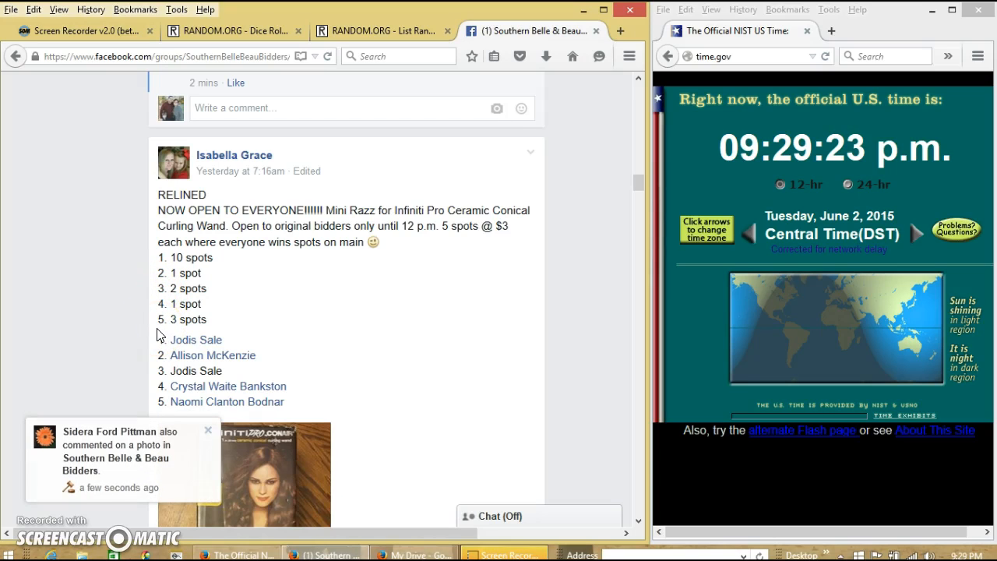
scroll(down, 3)
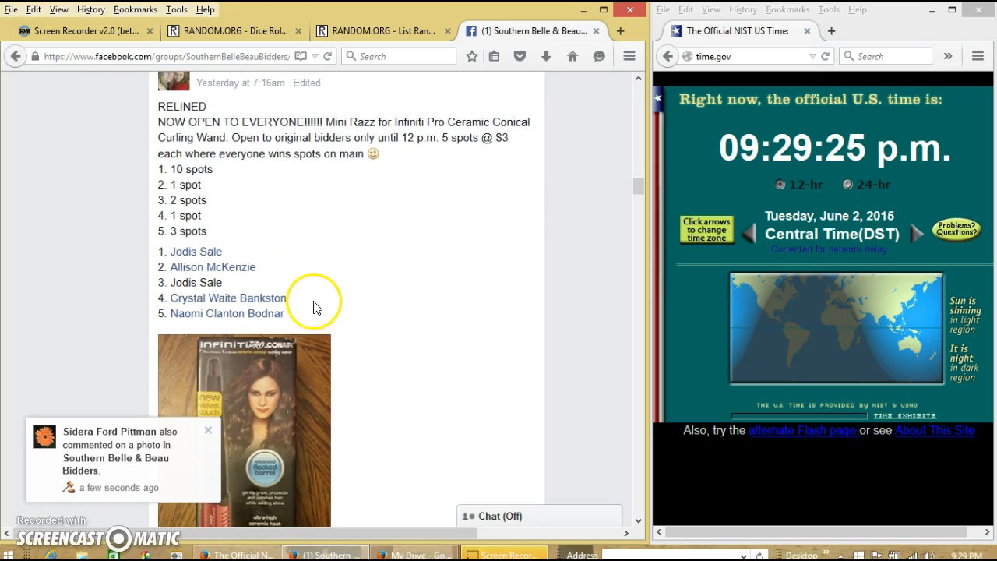
mouse_move(242, 257)
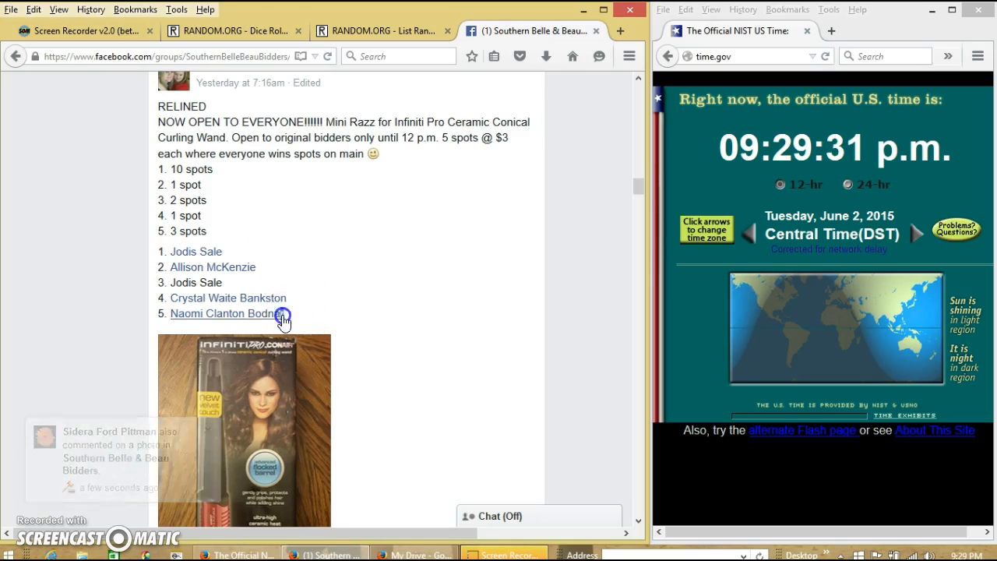
drag(164, 251, 283, 313)
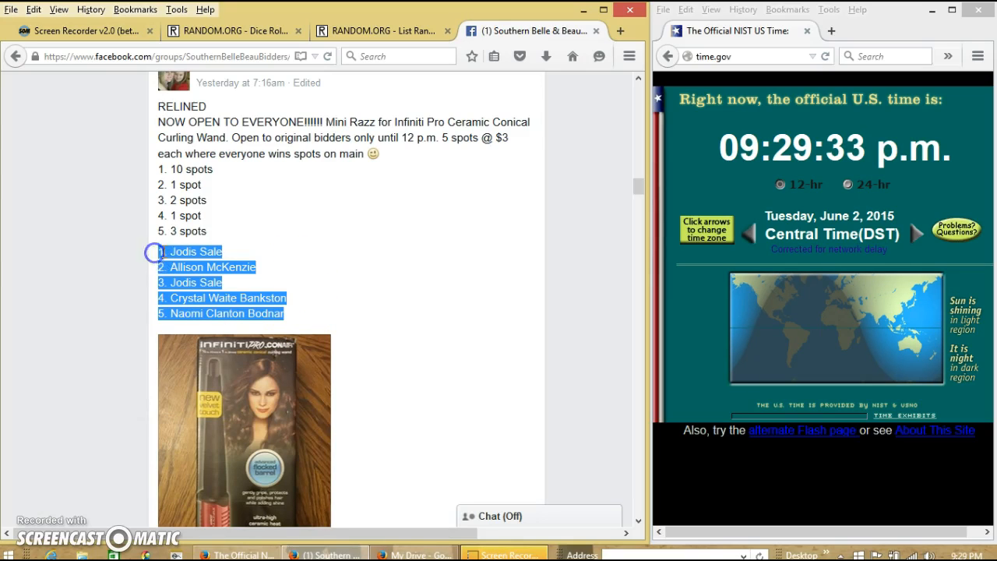
mouse_move(505, 318)
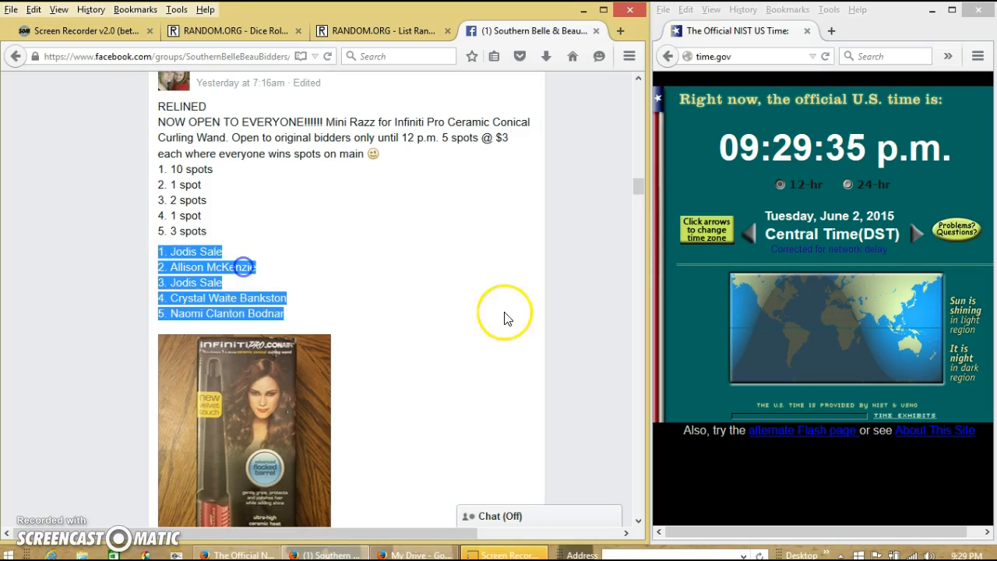
Comment 'live' on the raffle post and move to the List Randomizer page
scroll(down, 3)
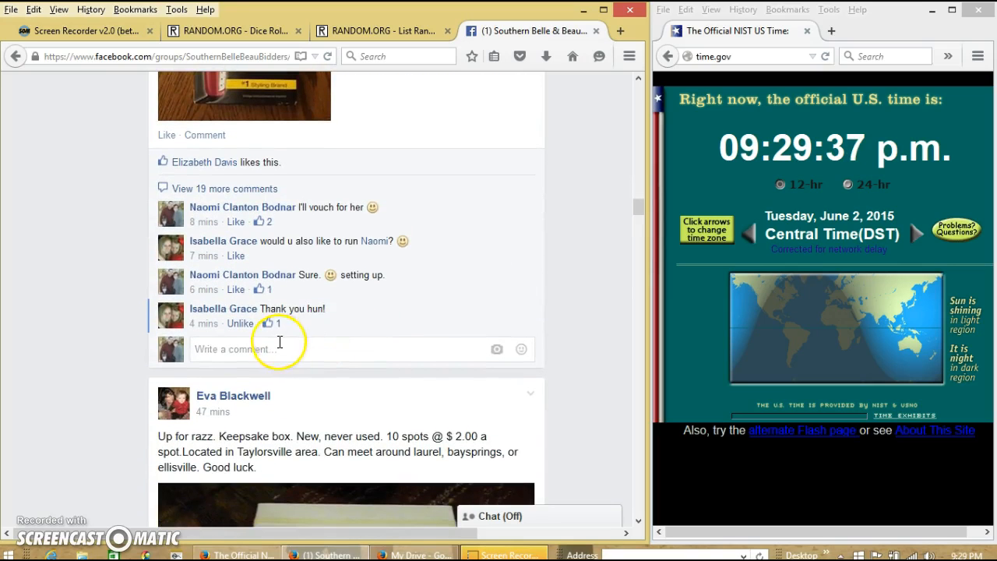
text(liv)
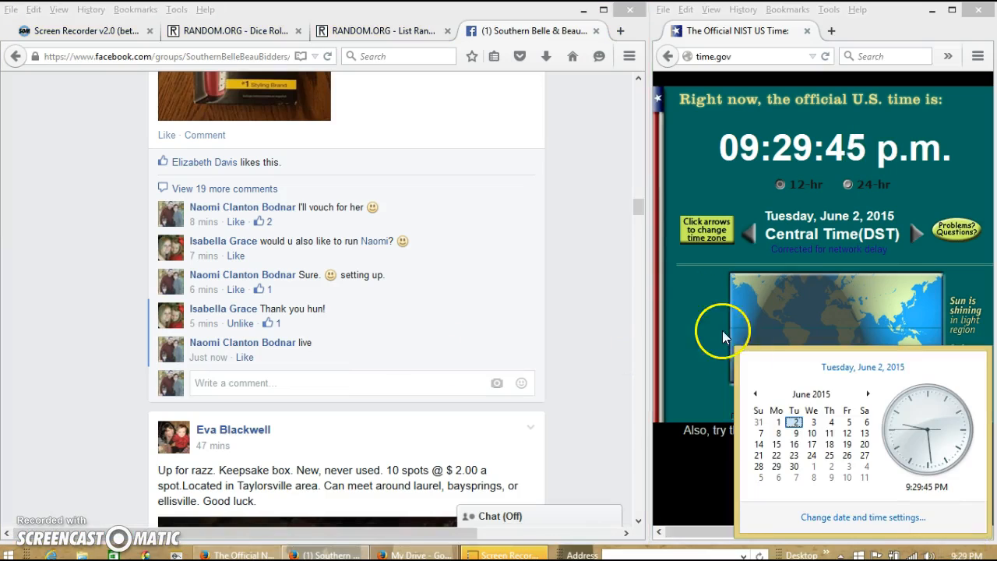
click(382, 31)
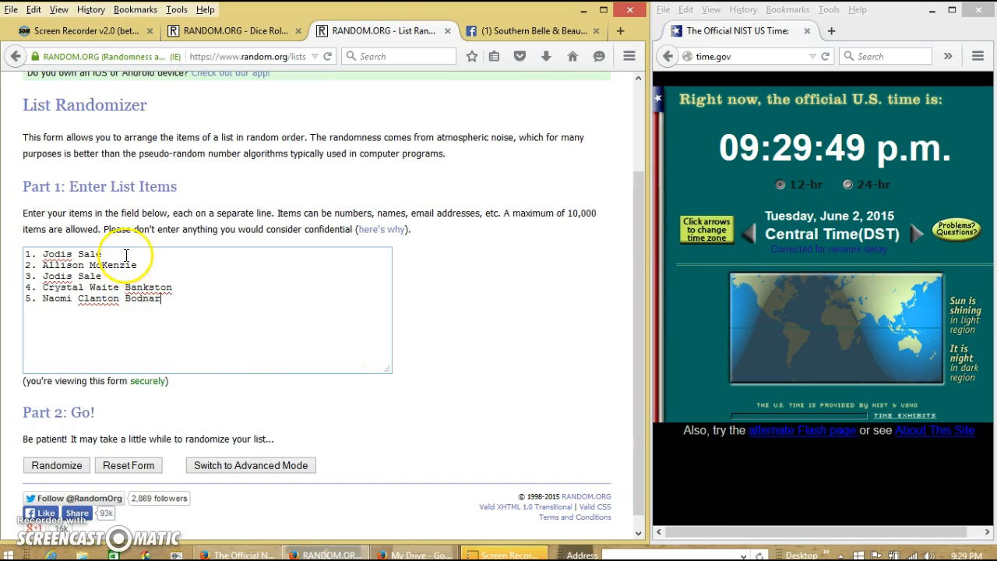
Switch from the List Randomizer to the two-dice Dice Roller page
click(230, 31)
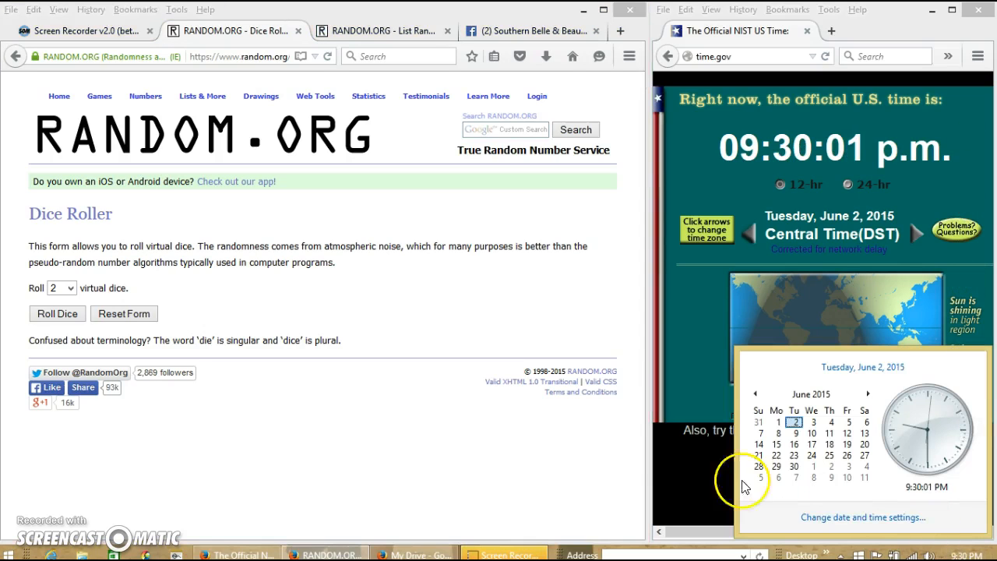
Roll the two virtual dice and return to the List Randomizer with the names
click(56, 314)
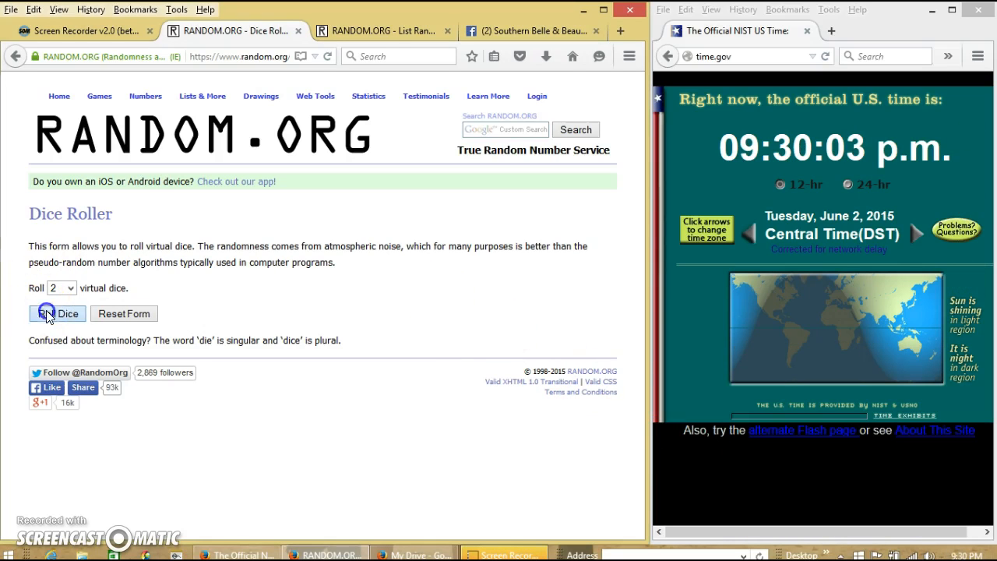
click(56, 313)
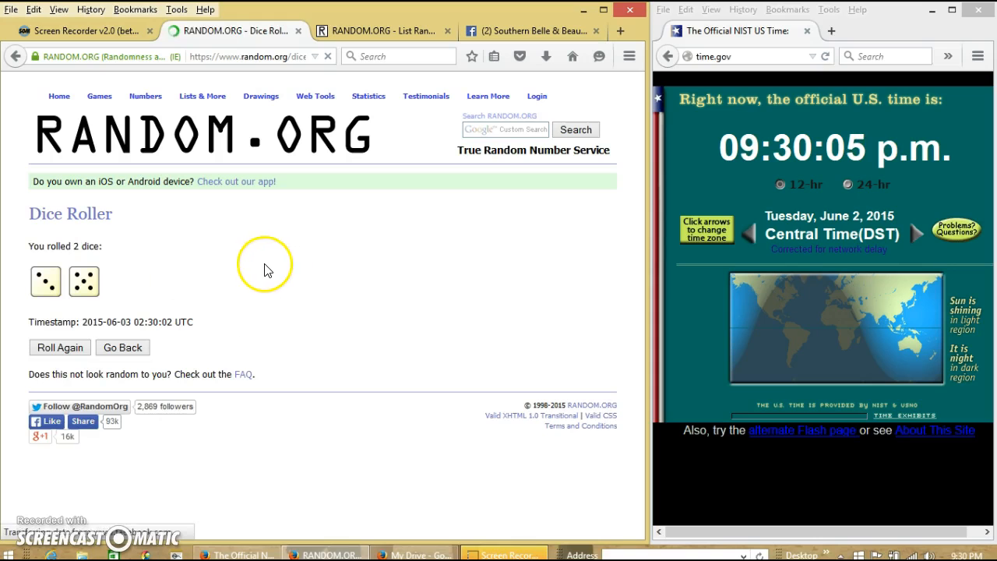
click(383, 31)
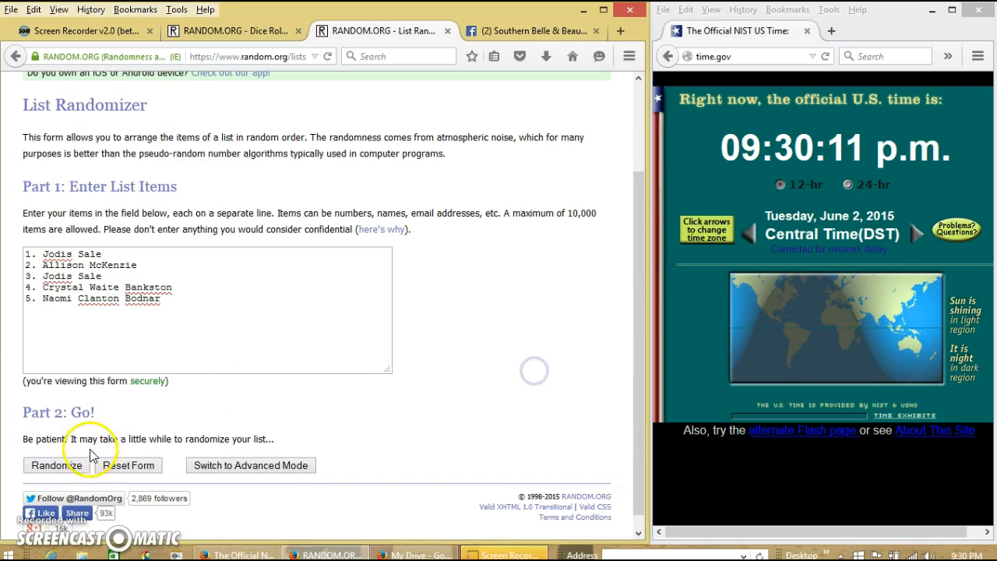
Shuffle the name list once and glance back at the dice roll result
click(56, 465)
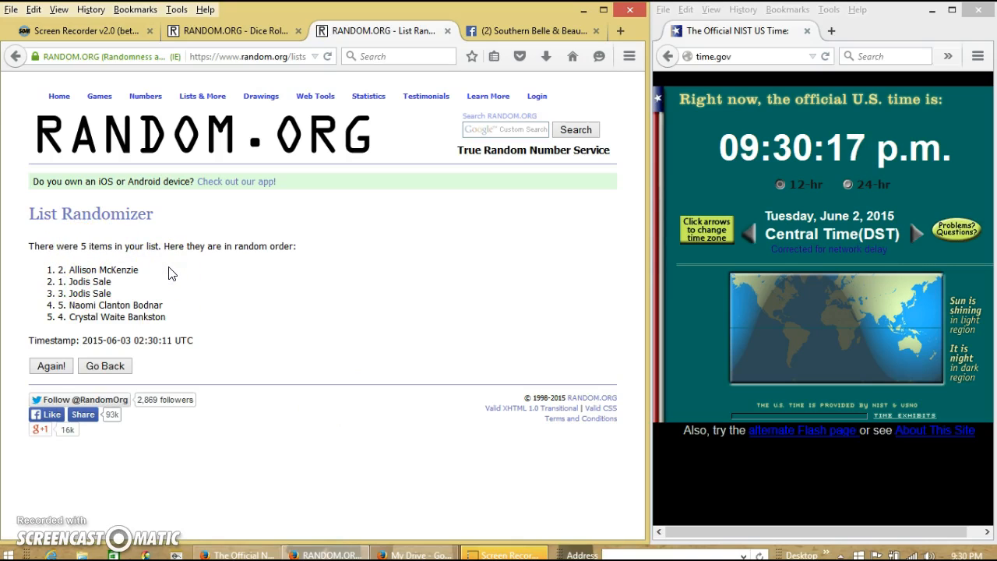
click(226, 31)
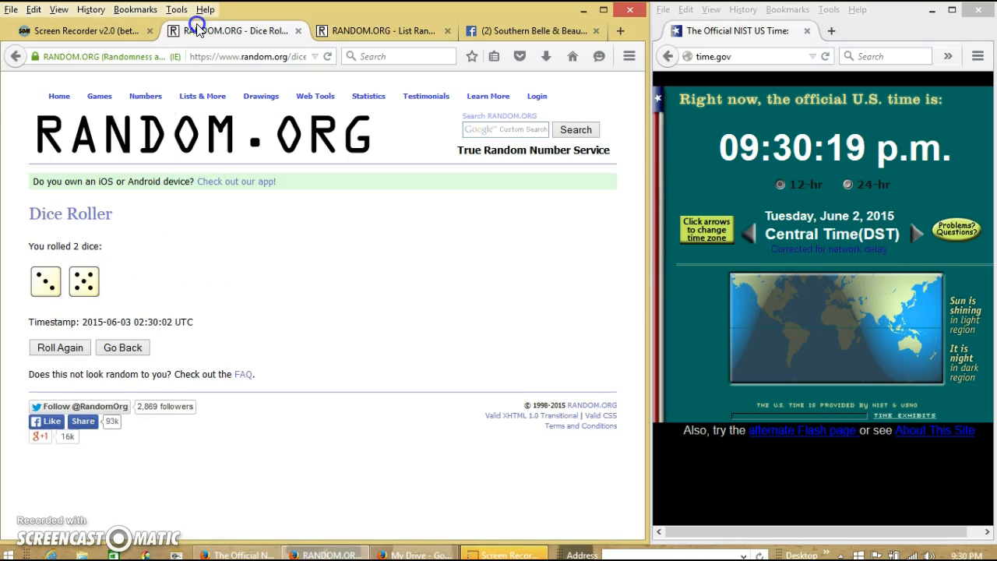
click(374, 31)
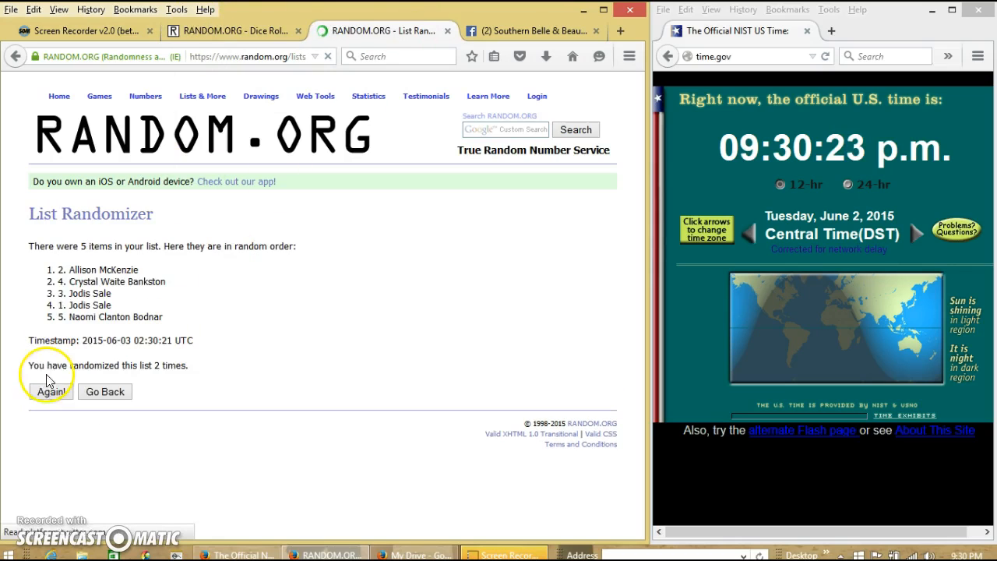
click(50, 391)
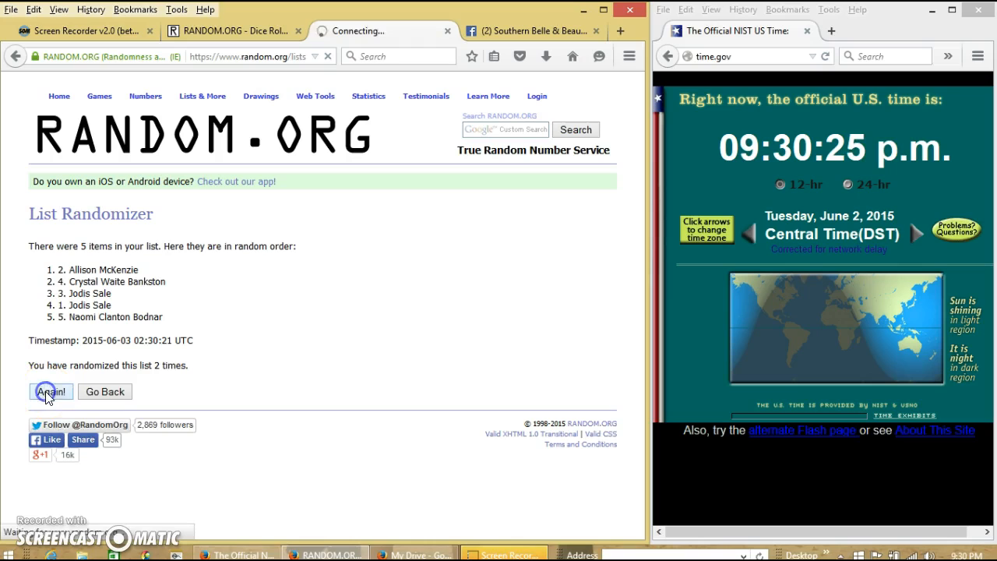
click(50, 391)
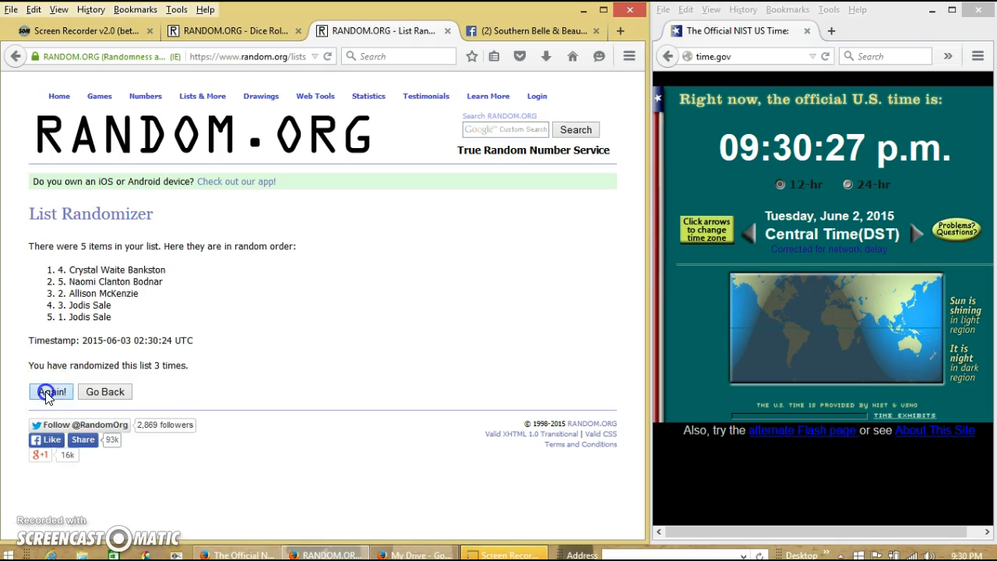
click(50, 391)
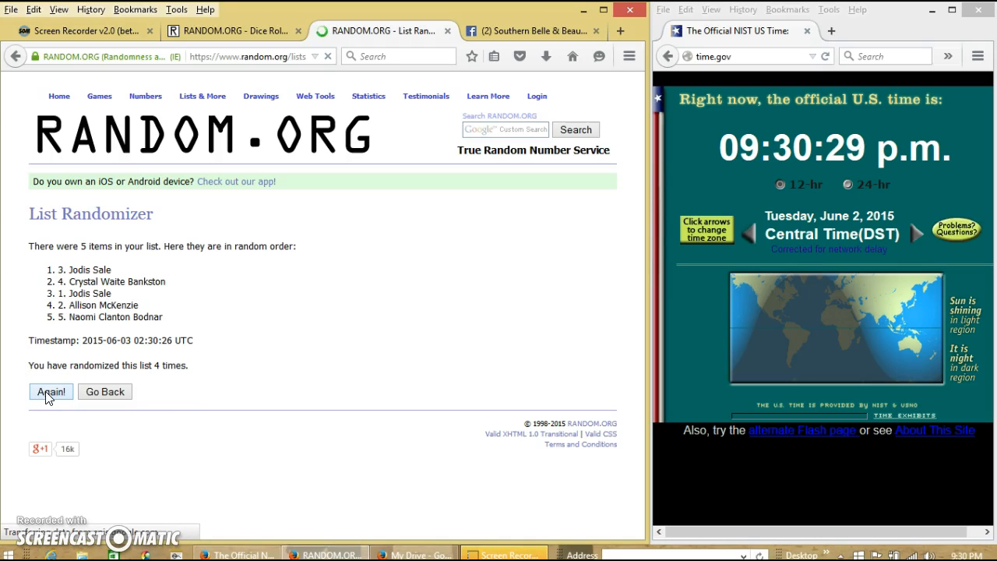
click(50, 391)
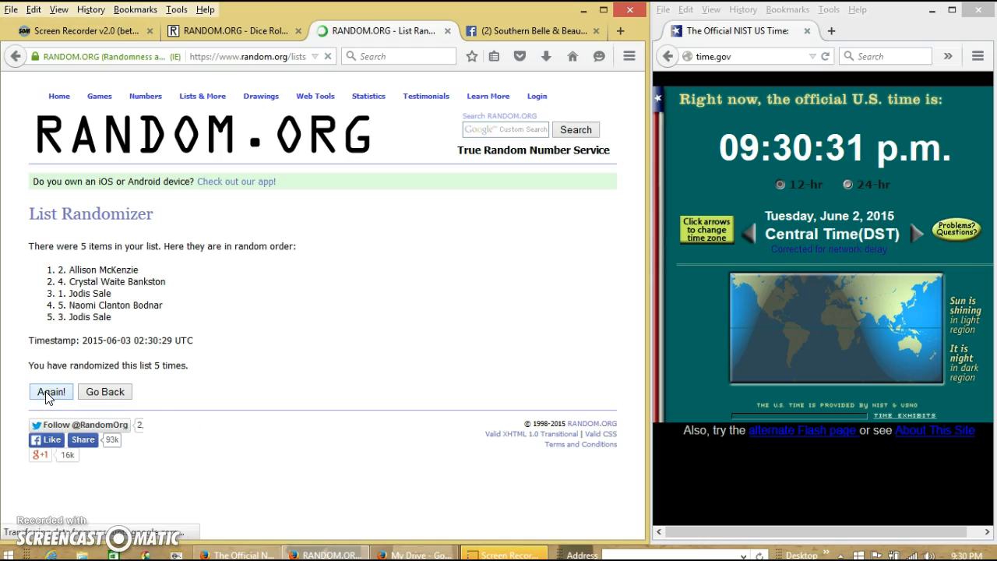
click(50, 391)
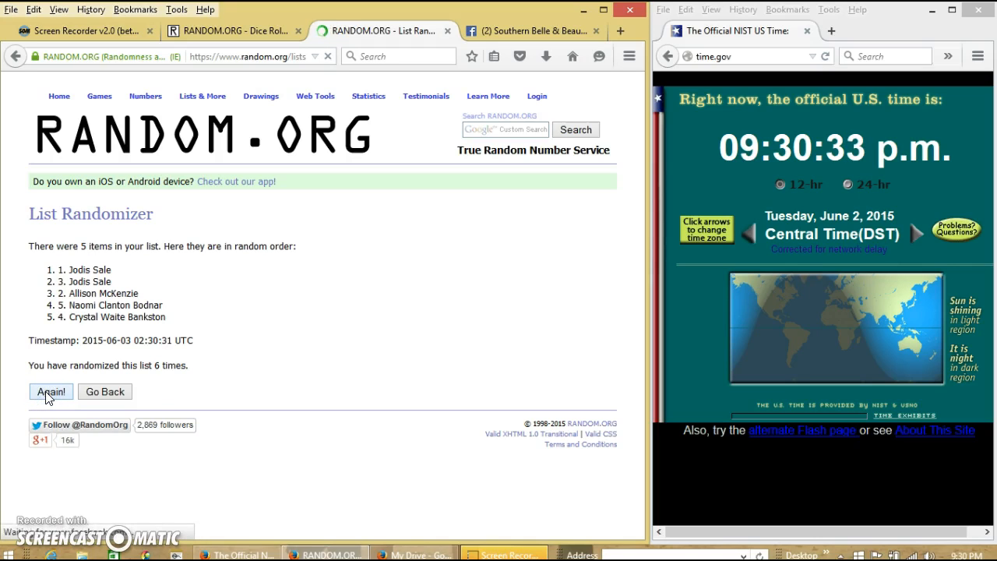
click(50, 391)
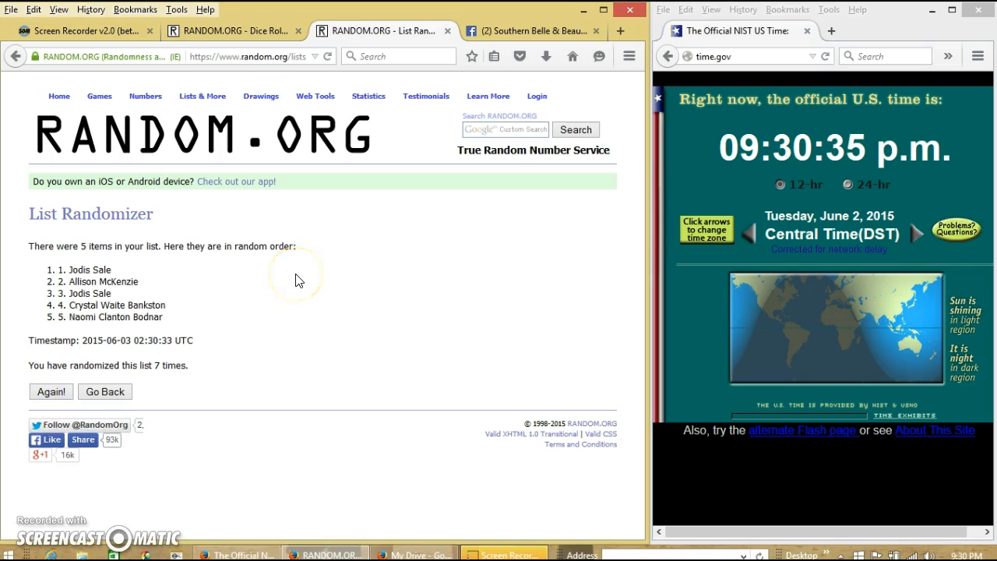
mouse_move(159, 271)
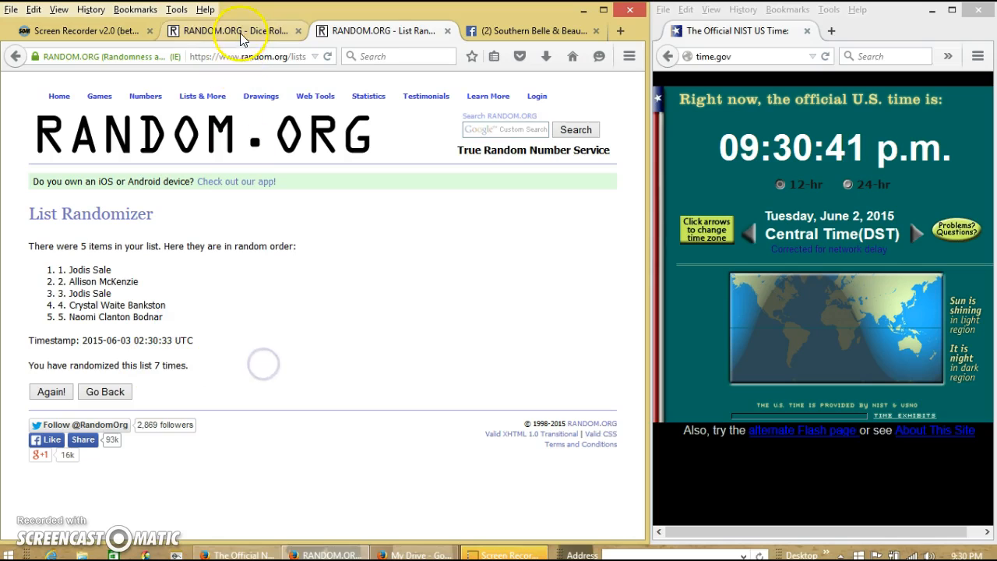
click(234, 31)
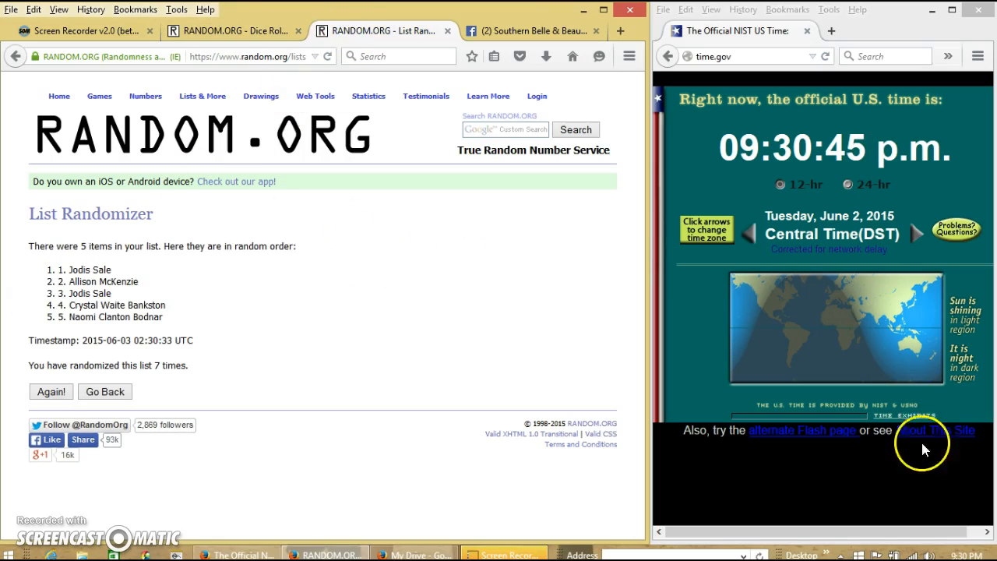
click(963, 555)
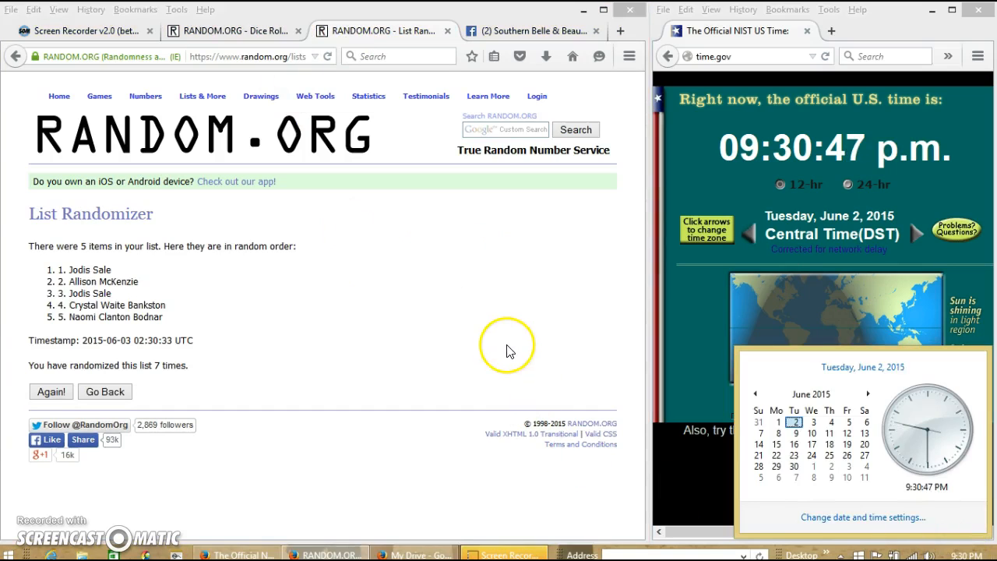
click(50, 391)
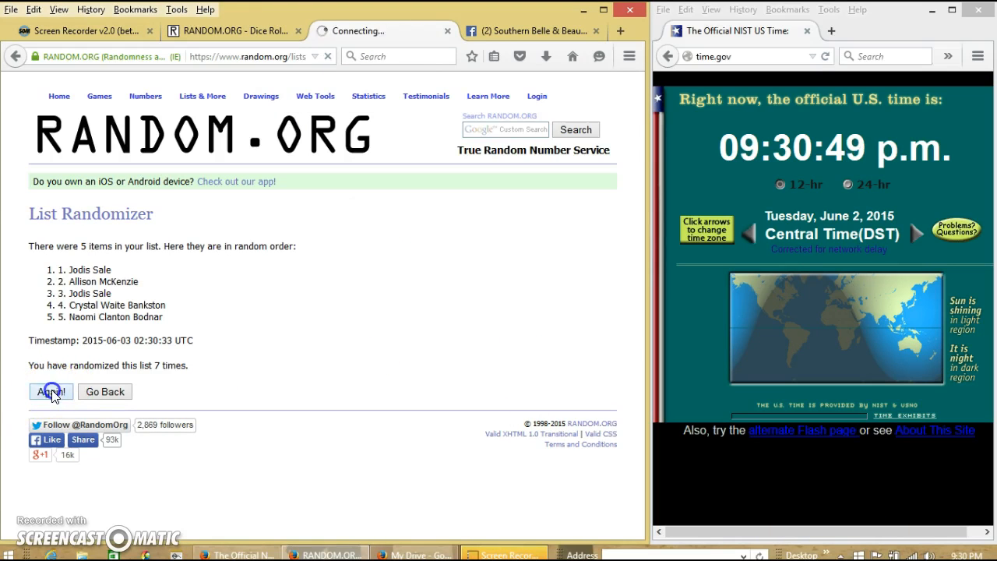
click(50, 391)
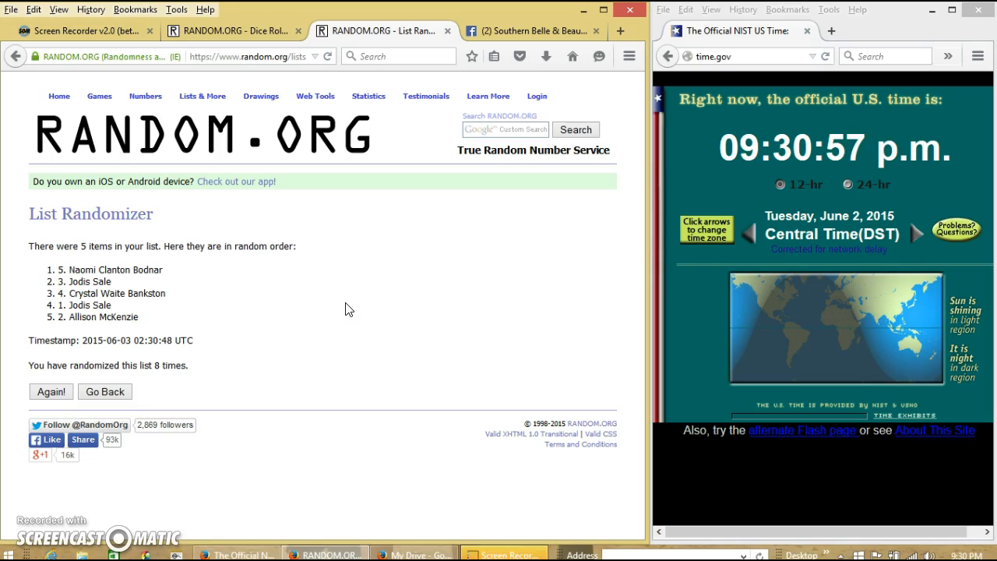
double_click(85, 281)
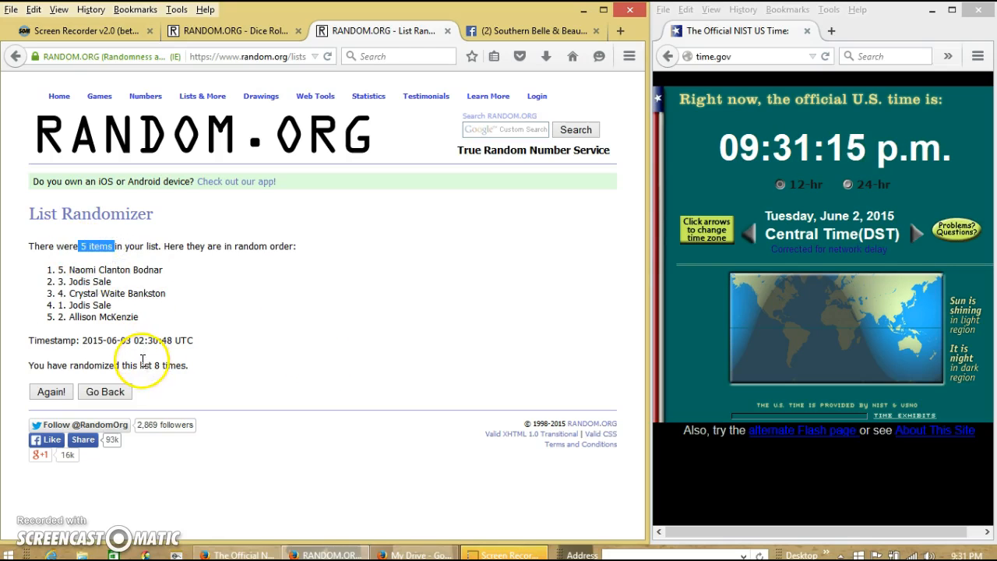
Check the dice roll result again and return to the Facebook raffle post
click(227, 30)
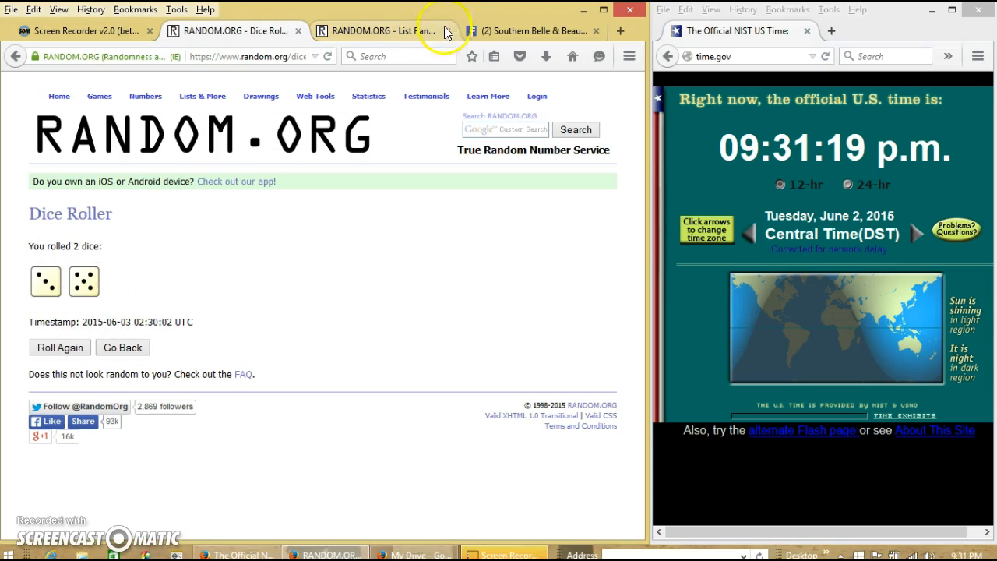
click(532, 31)
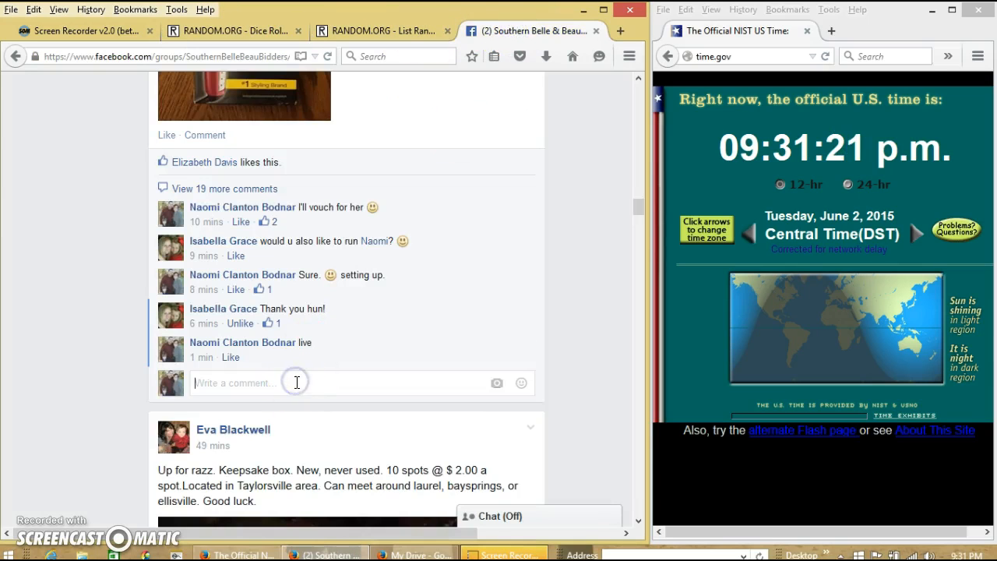